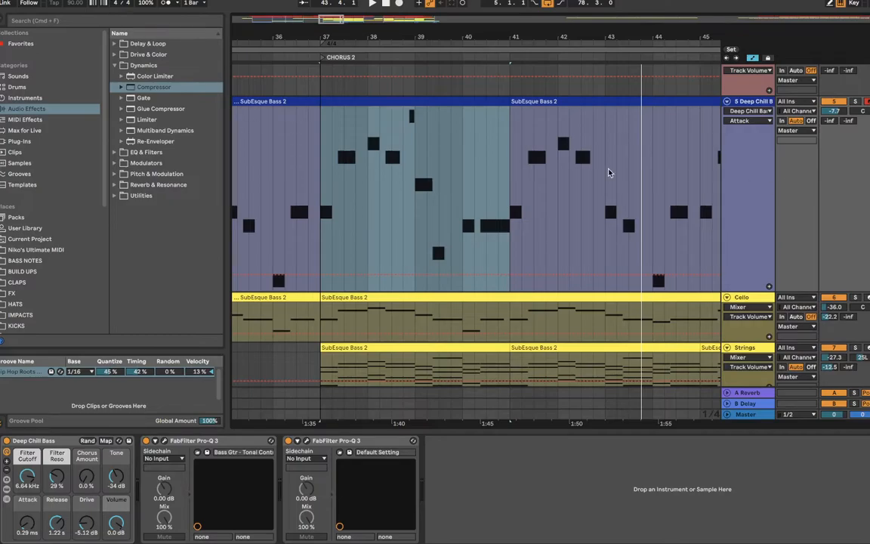
mouse_move(430, 139)
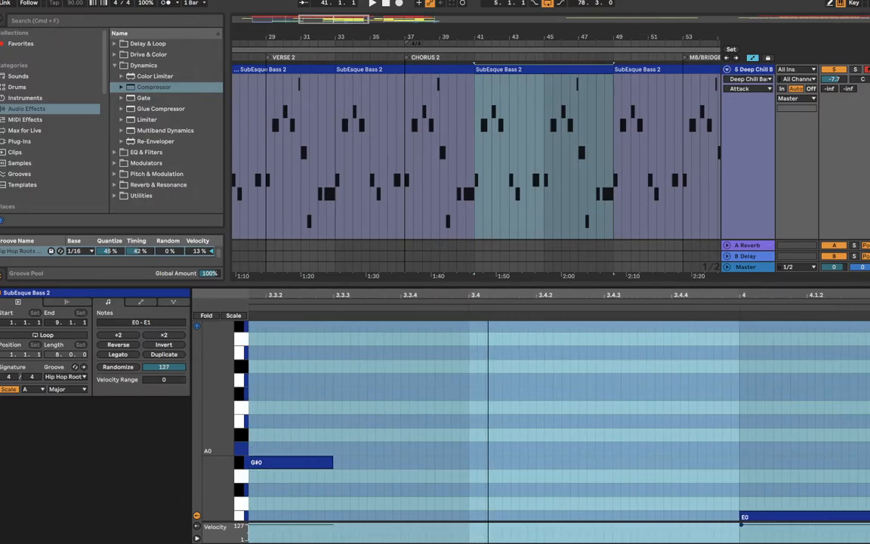
scroll(down, 3)
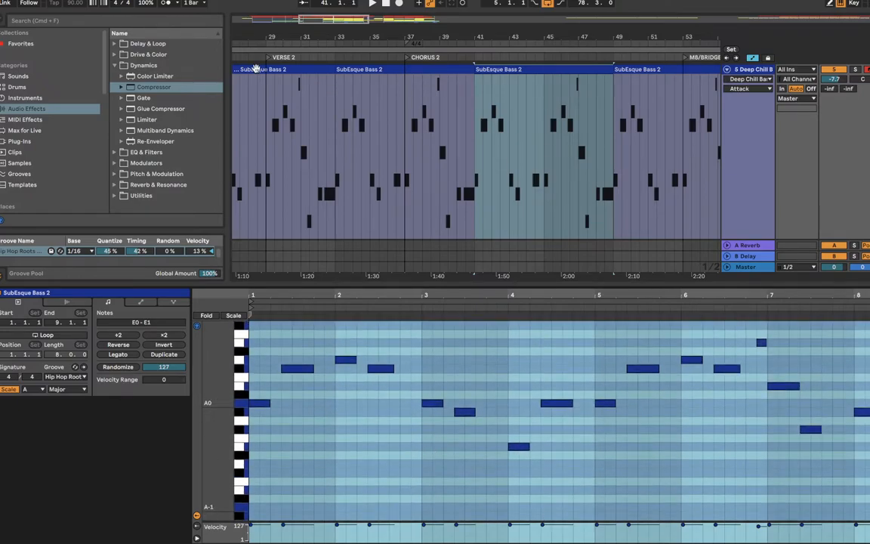
mouse_move(251, 104)
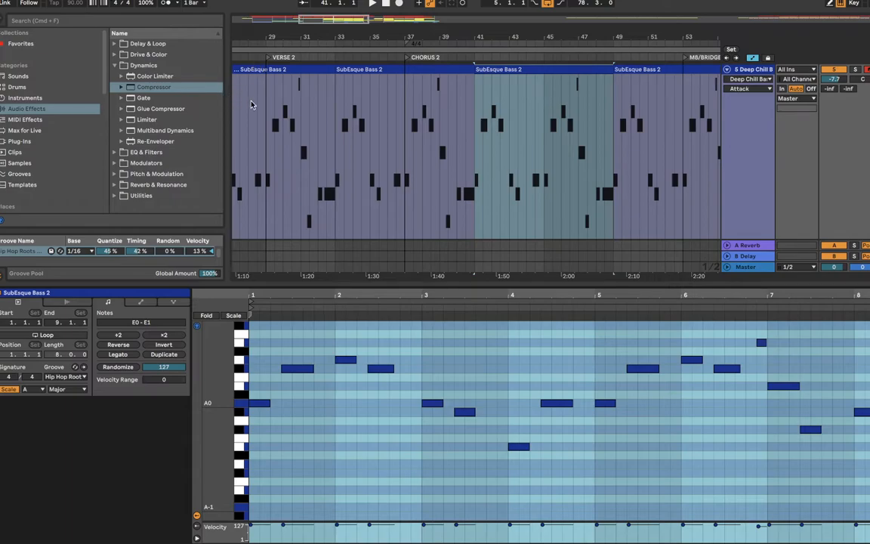
mouse_move(228, 114)
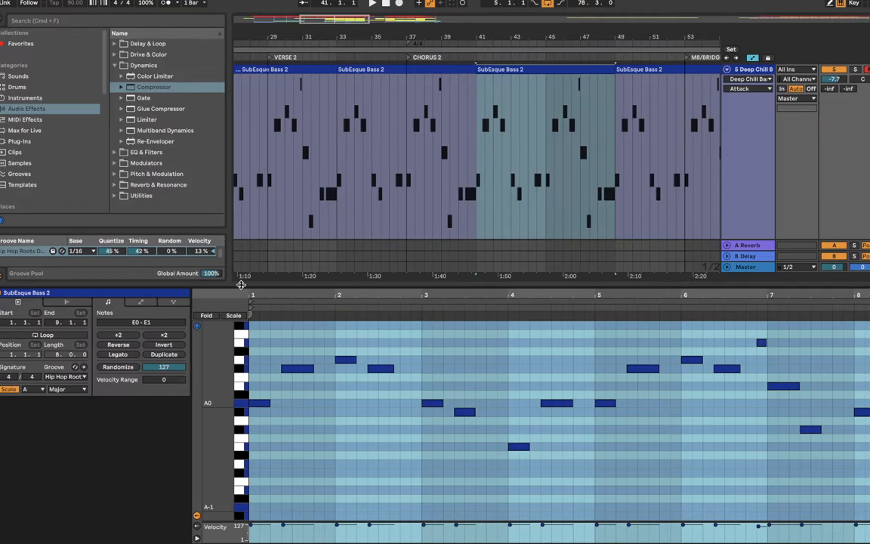
mouse_move(432, 284)
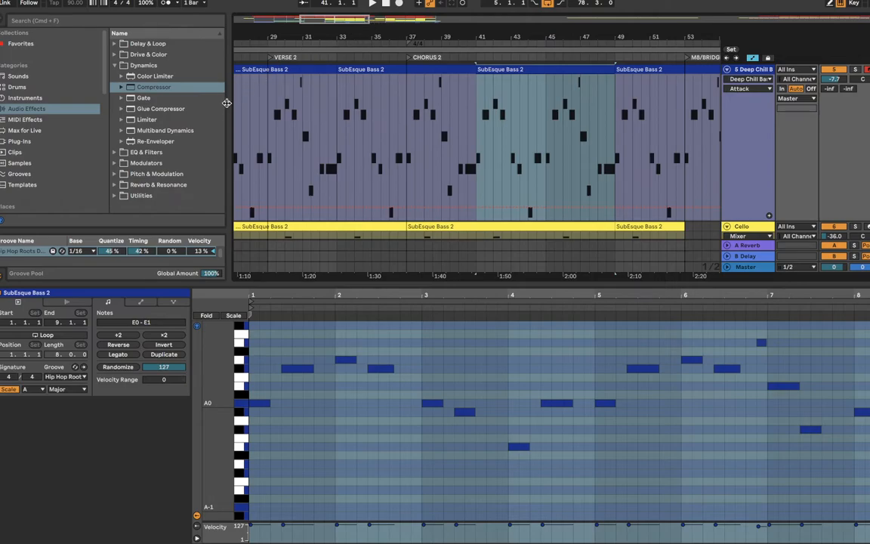
scroll(right, 3)
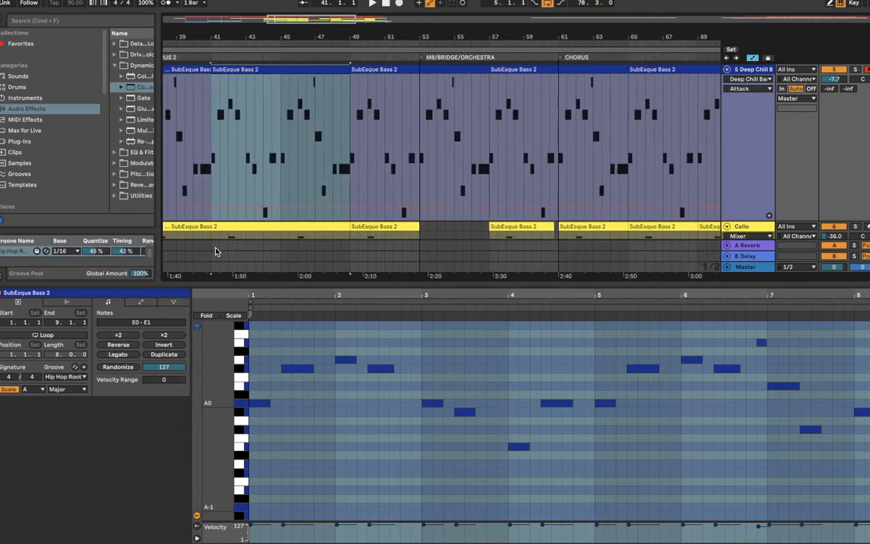
mouse_move(307, 284)
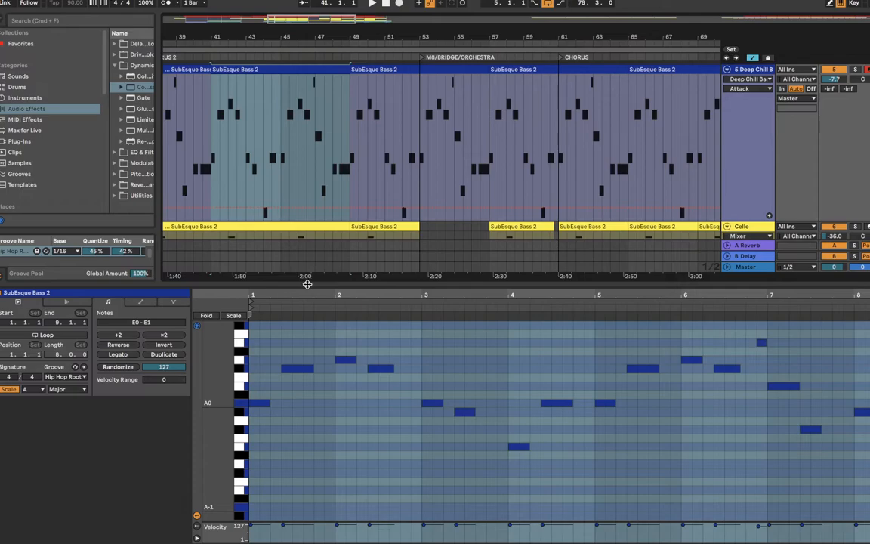
mouse_move(329, 284)
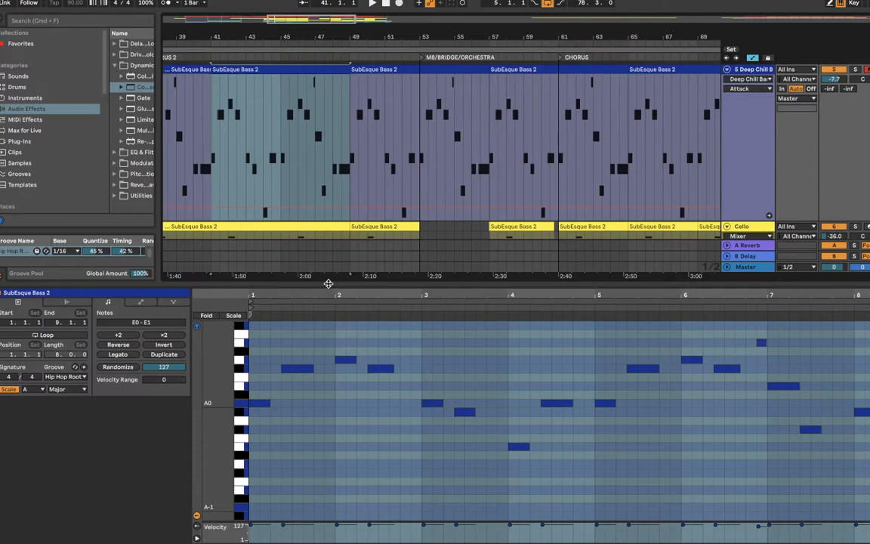